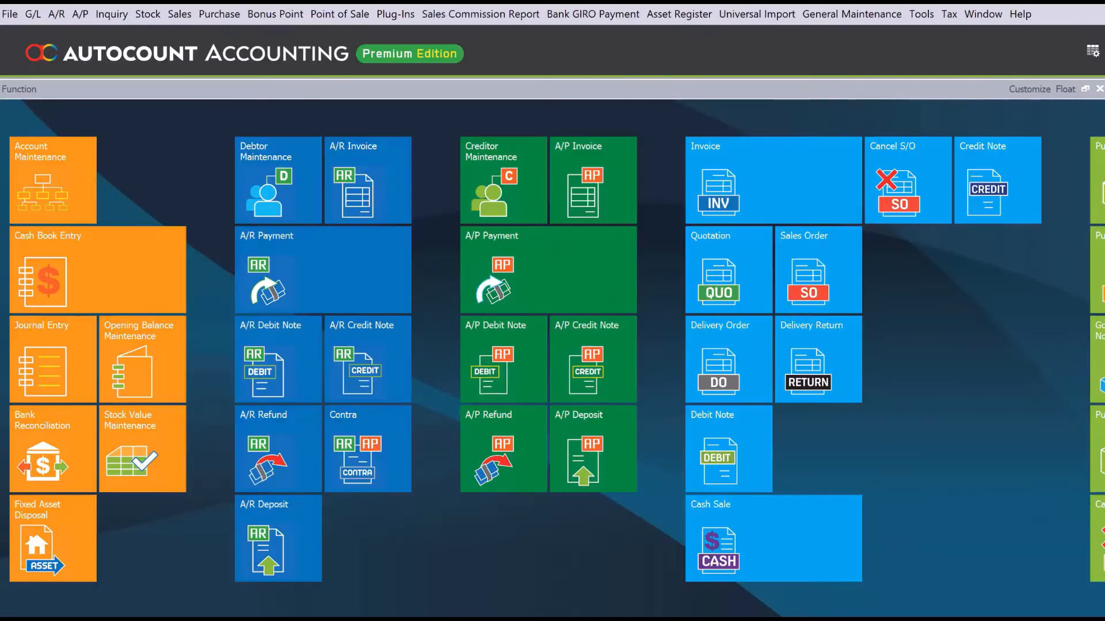
mouse_move(419, 380)
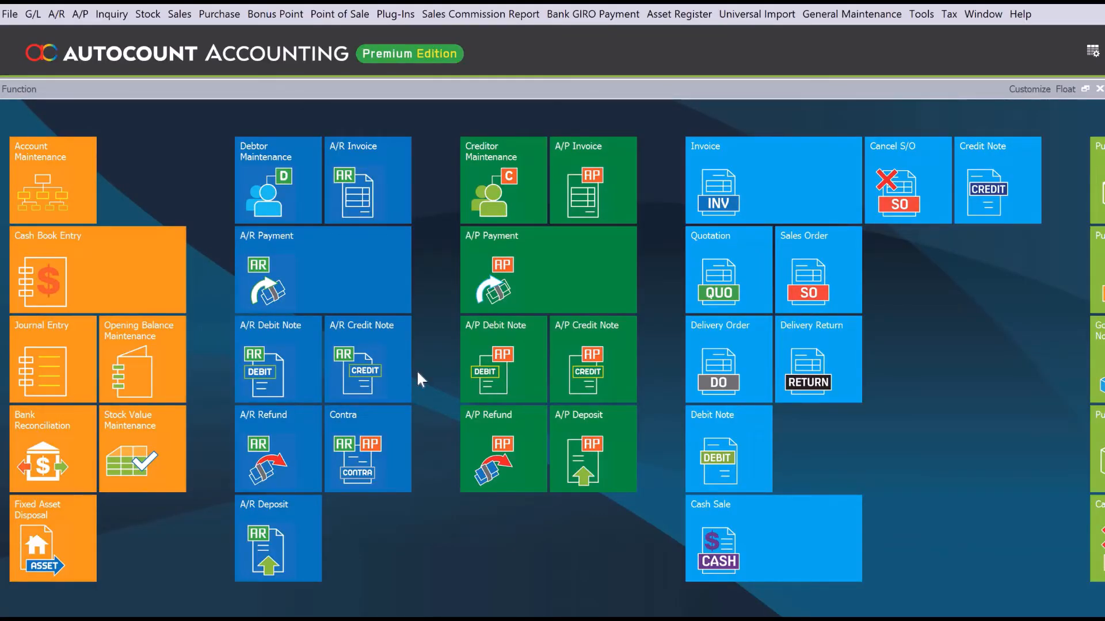
mouse_move(431, 343)
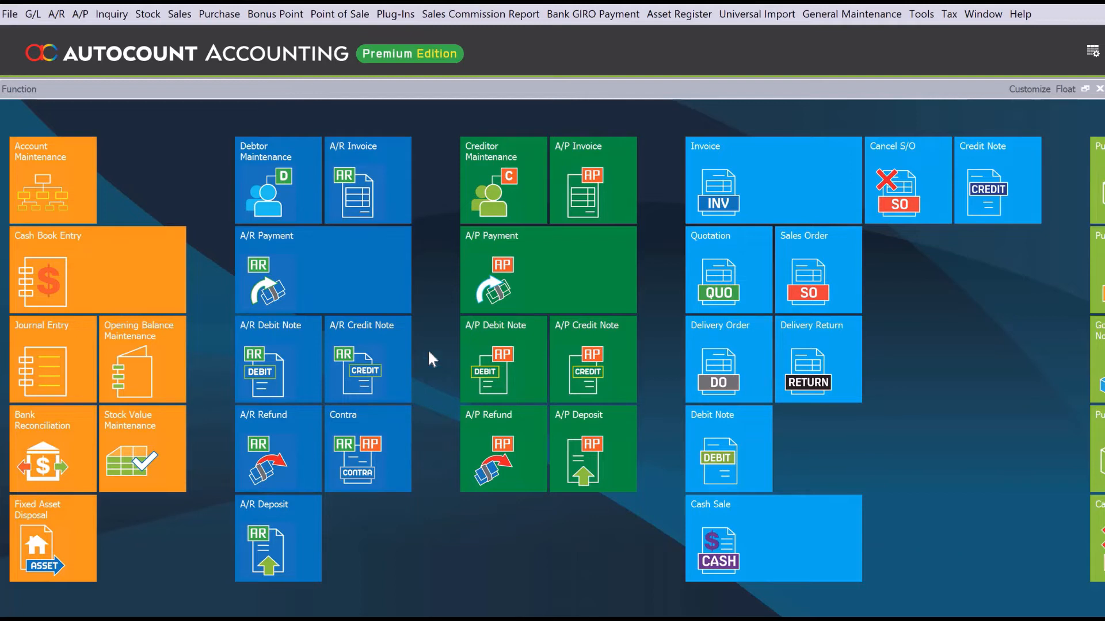
mouse_move(647, 229)
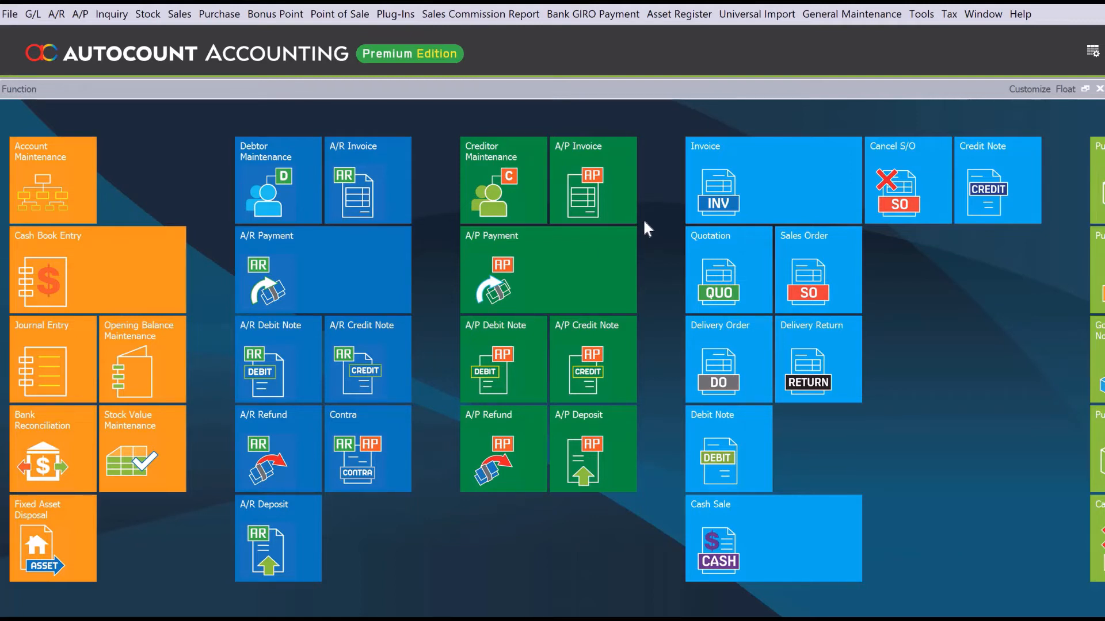
mouse_move(831, 48)
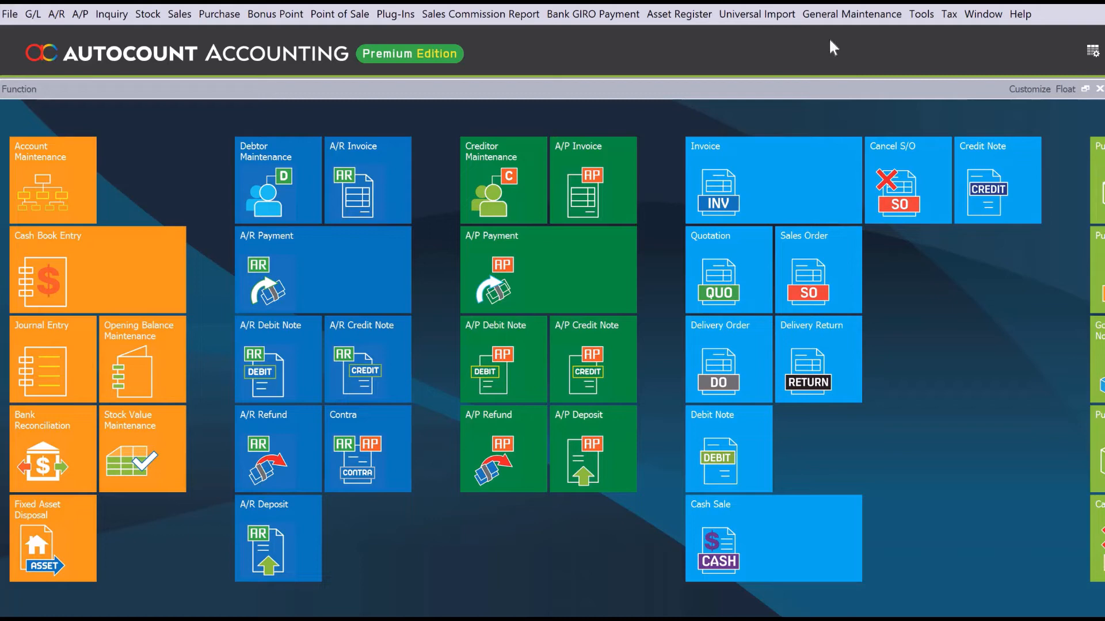
Review the password security policy in Options, keeping password strength at Weak
click(920, 14)
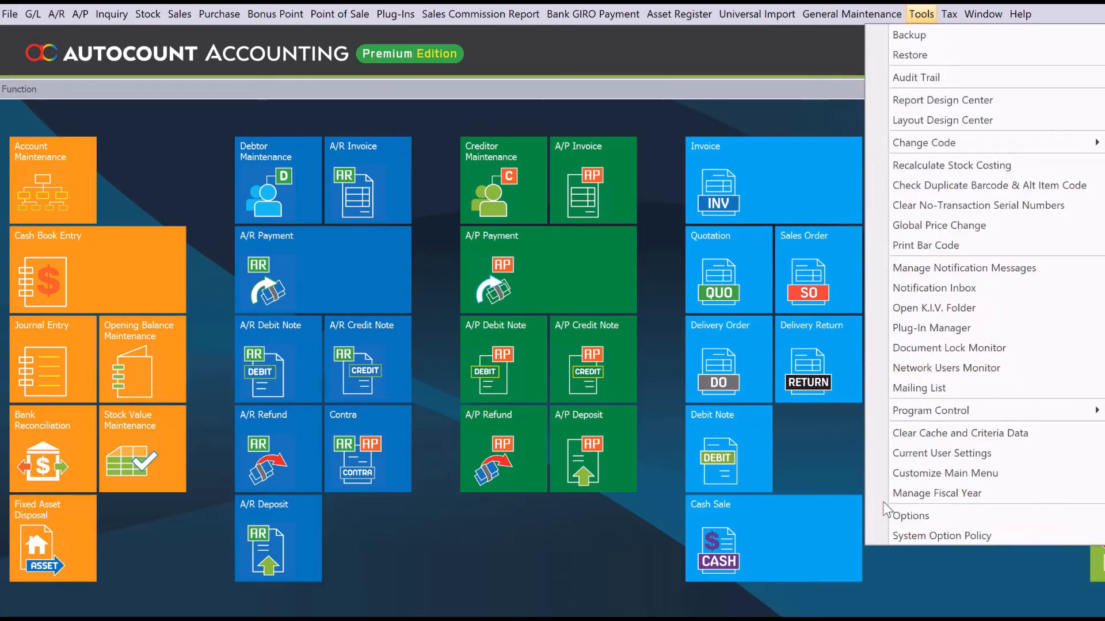
click(911, 516)
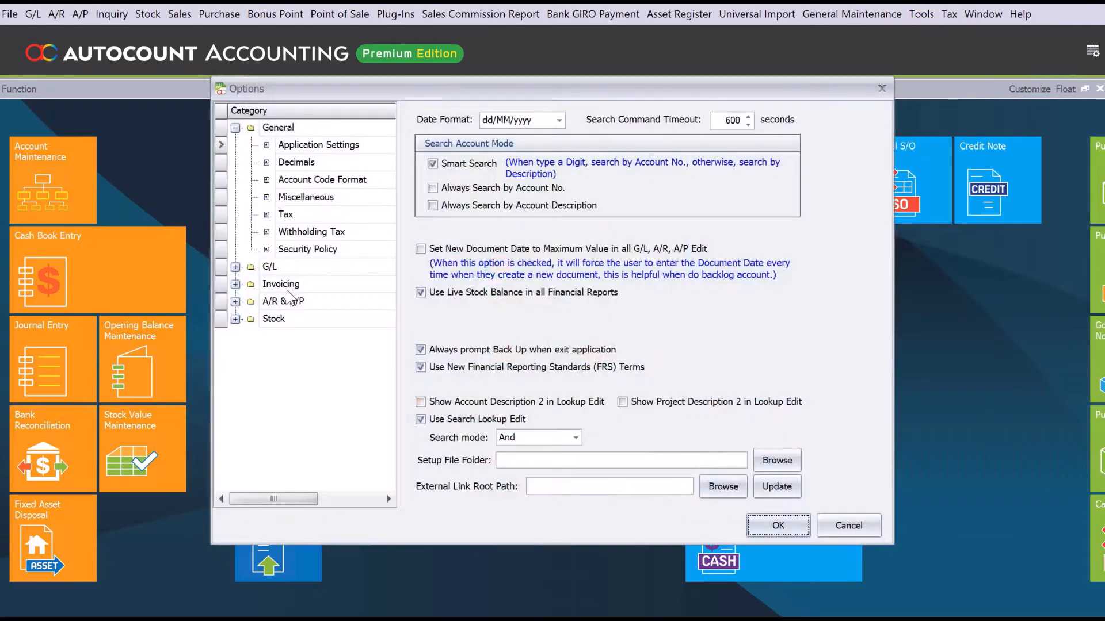
click(307, 249)
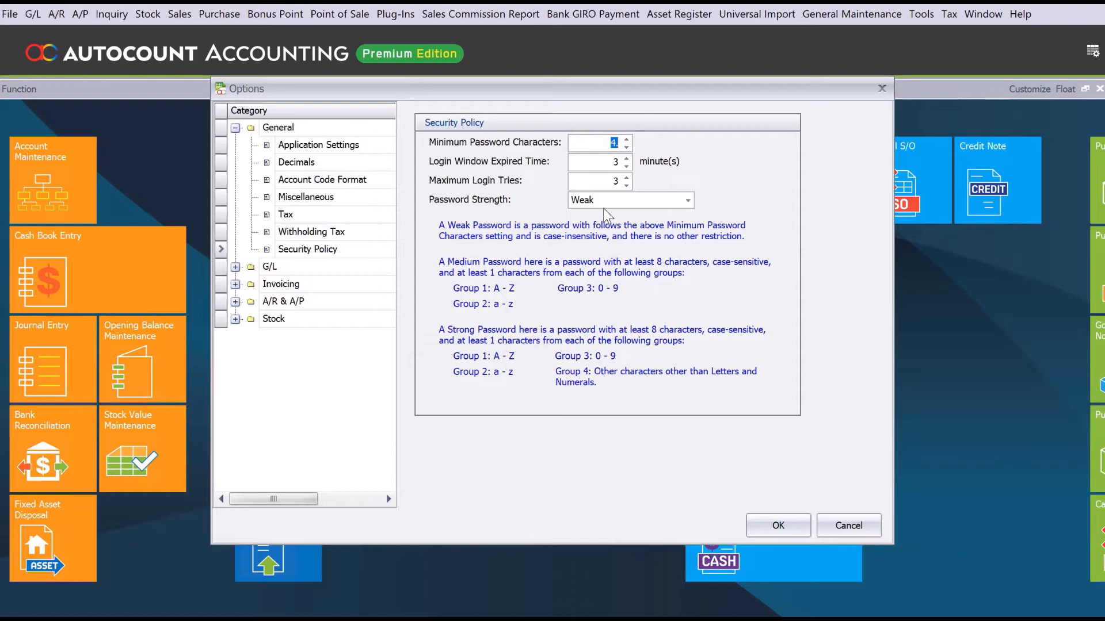
mouse_move(589, 204)
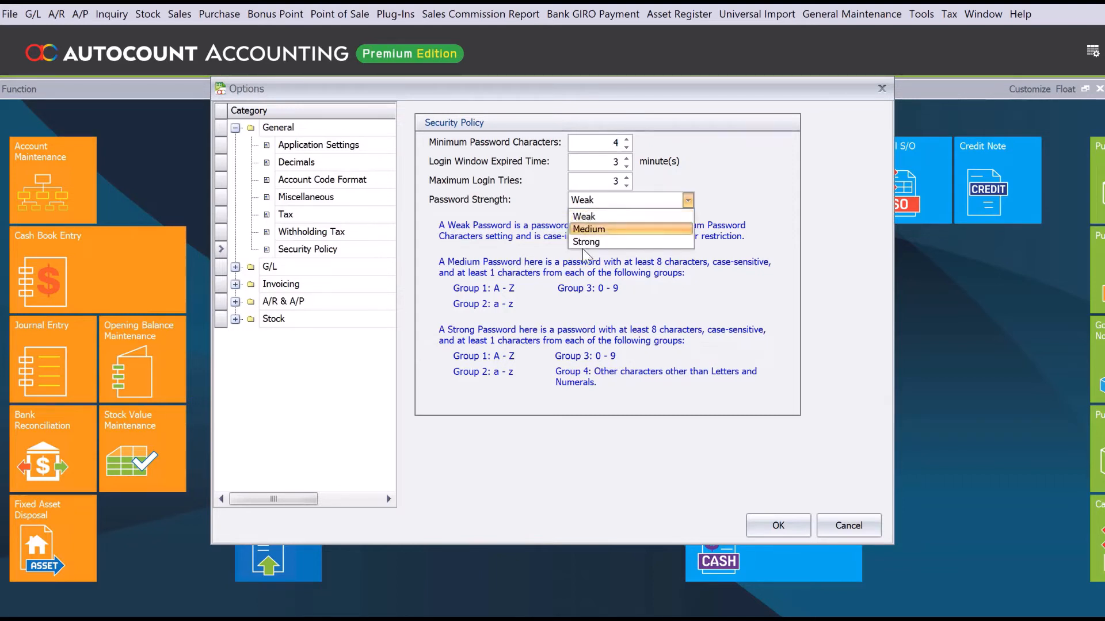
click(584, 216)
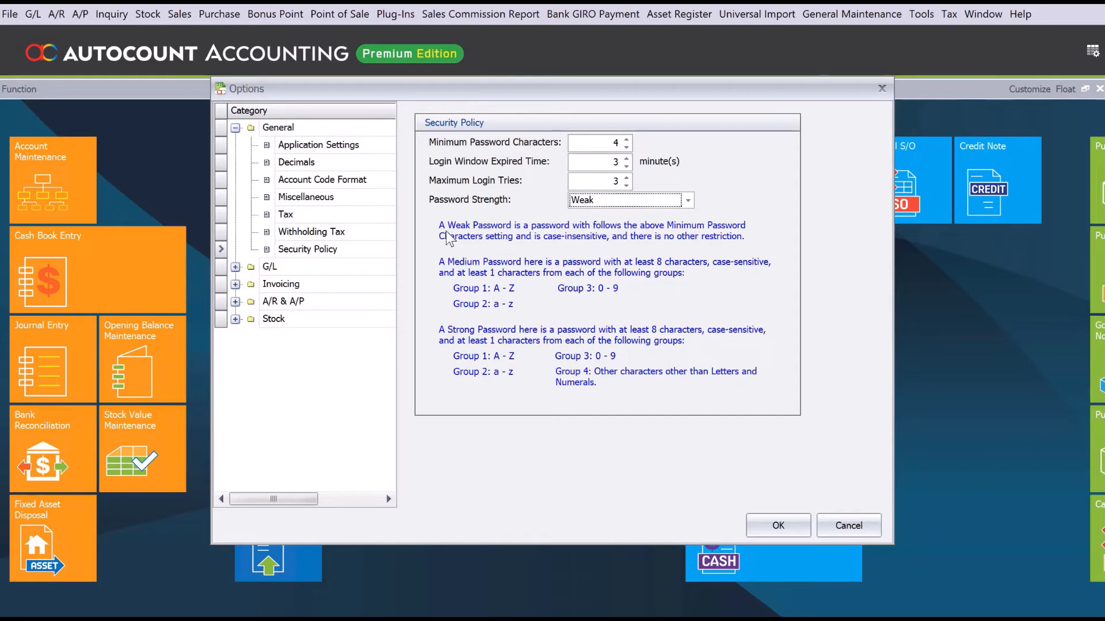
mouse_move(534, 230)
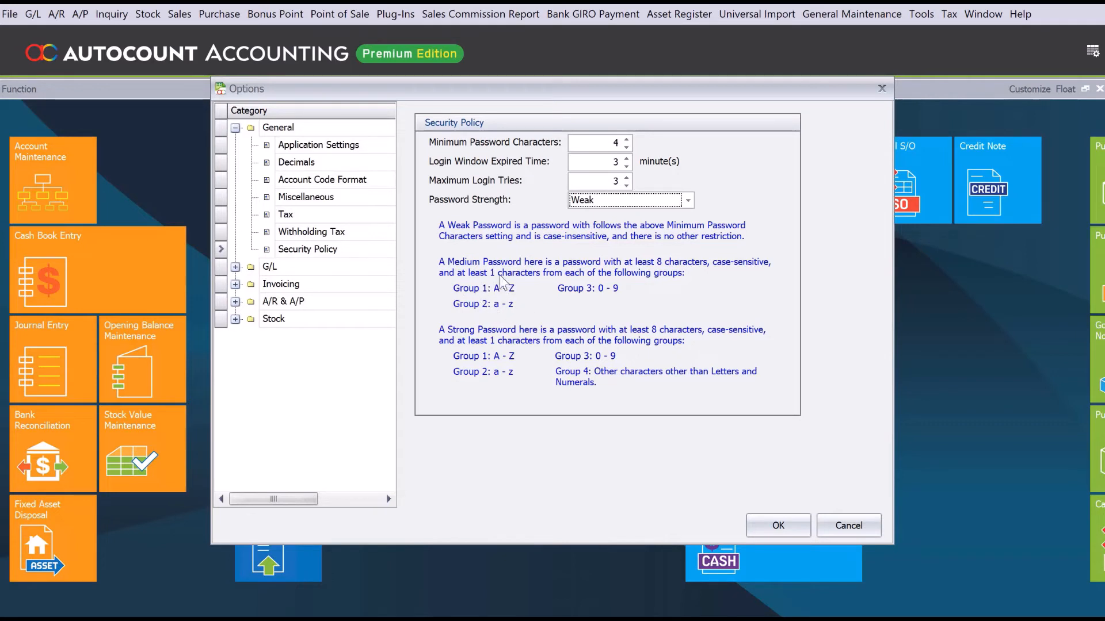
mouse_move(505, 338)
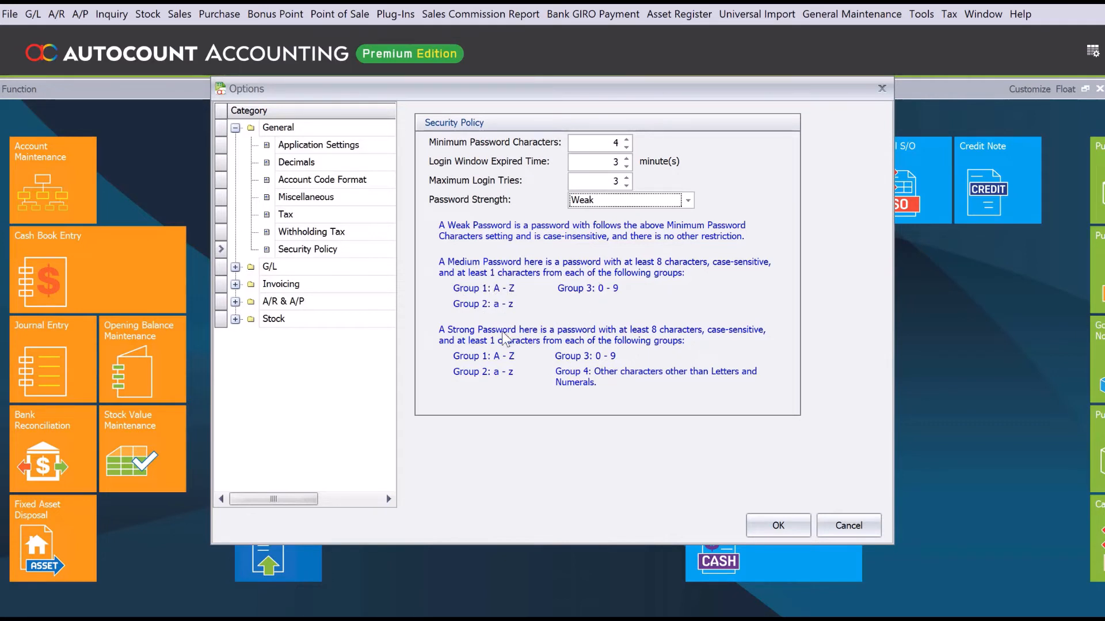
mouse_move(626, 343)
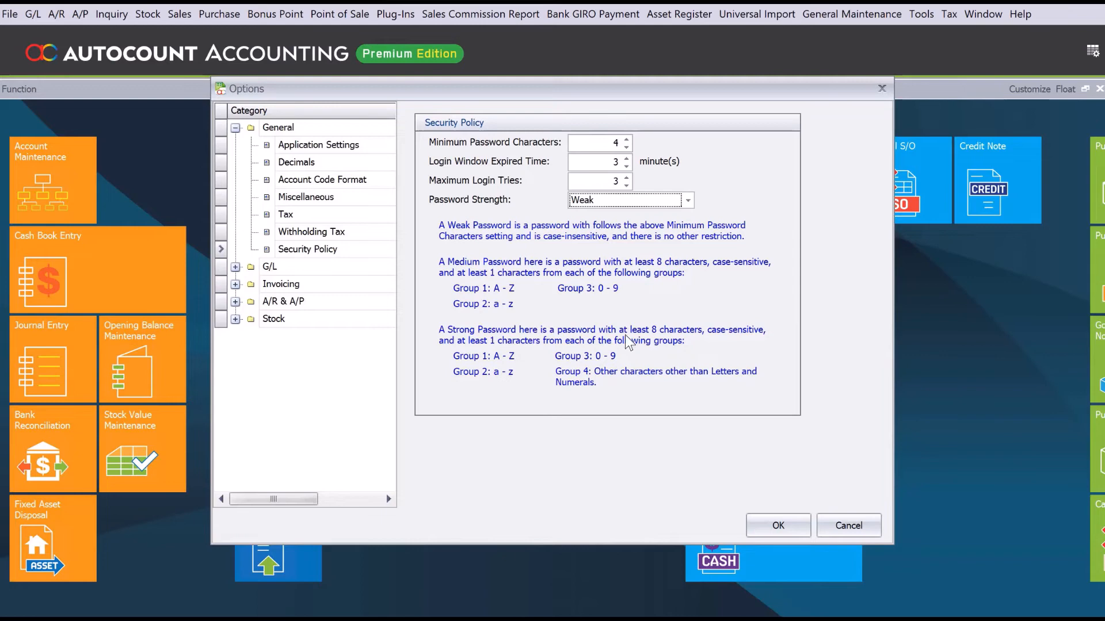
mouse_move(538, 341)
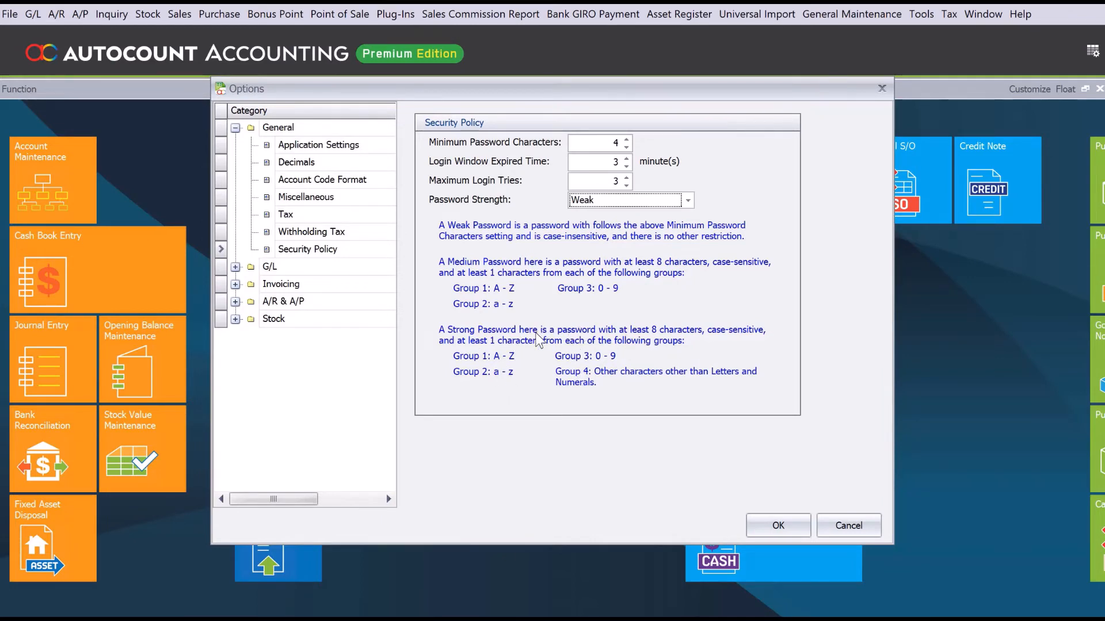
mouse_move(762, 510)
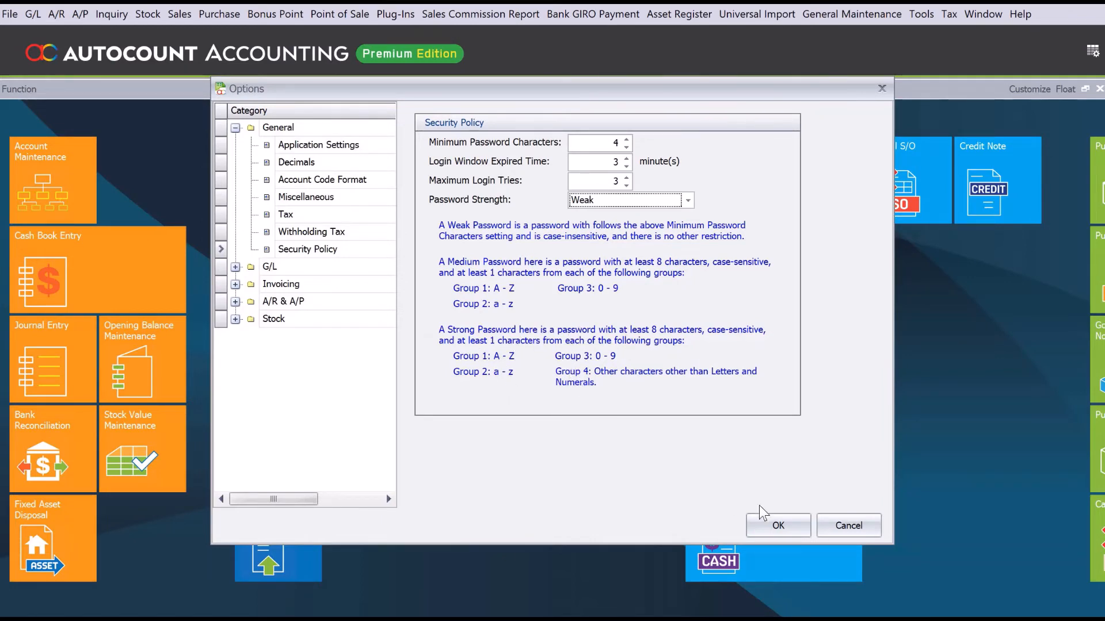
click(778, 526)
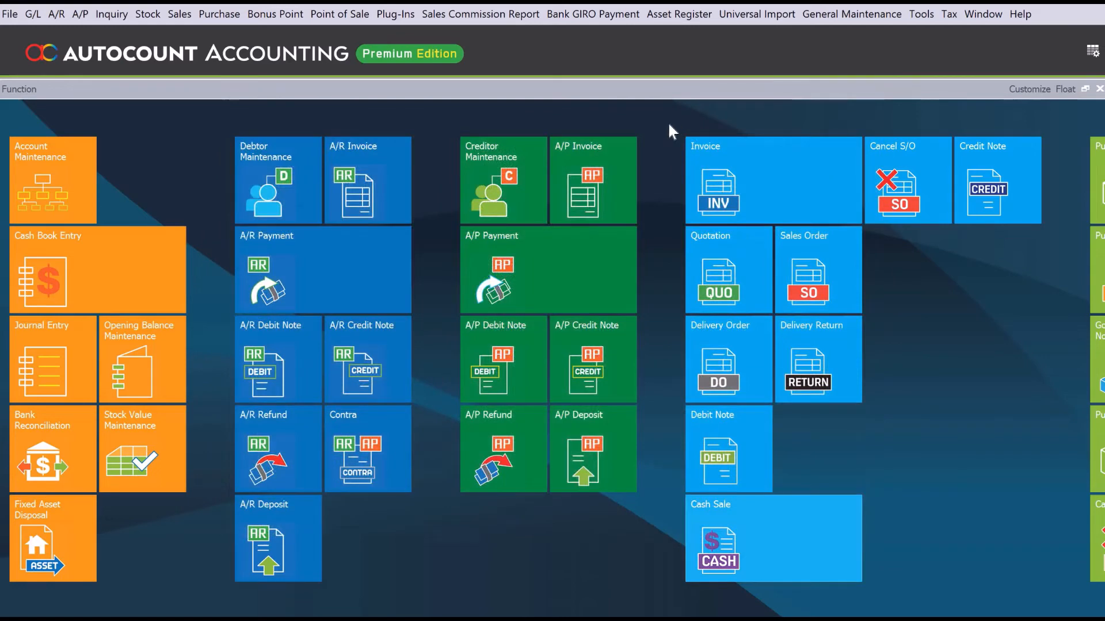
mouse_move(819, 43)
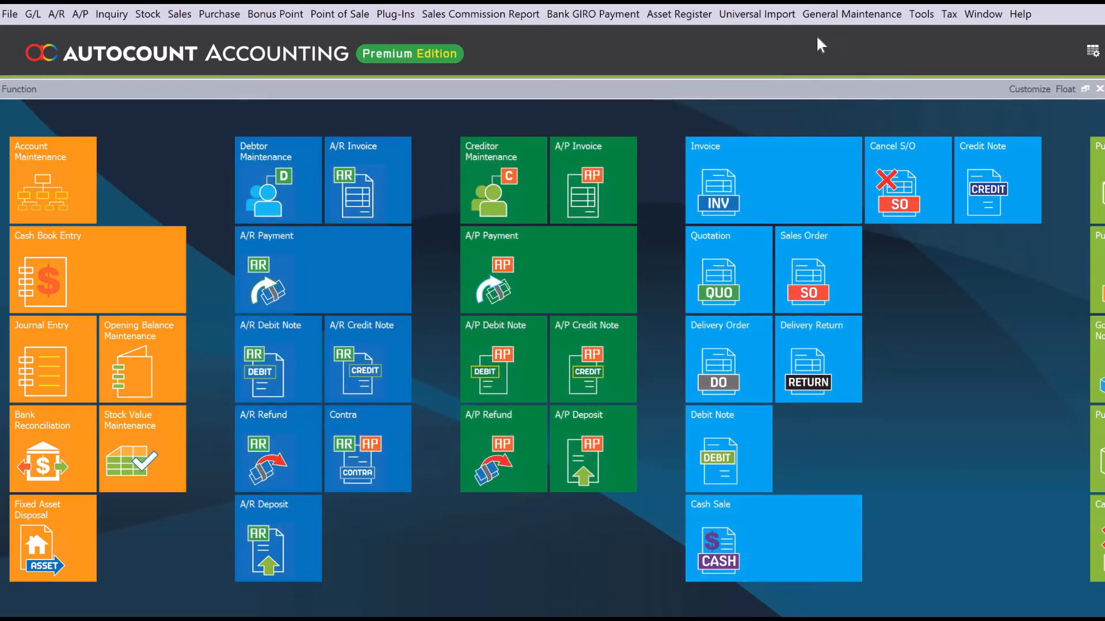
Enter ADMIN's new password in Set Password and partly type the confirmation
click(854, 14)
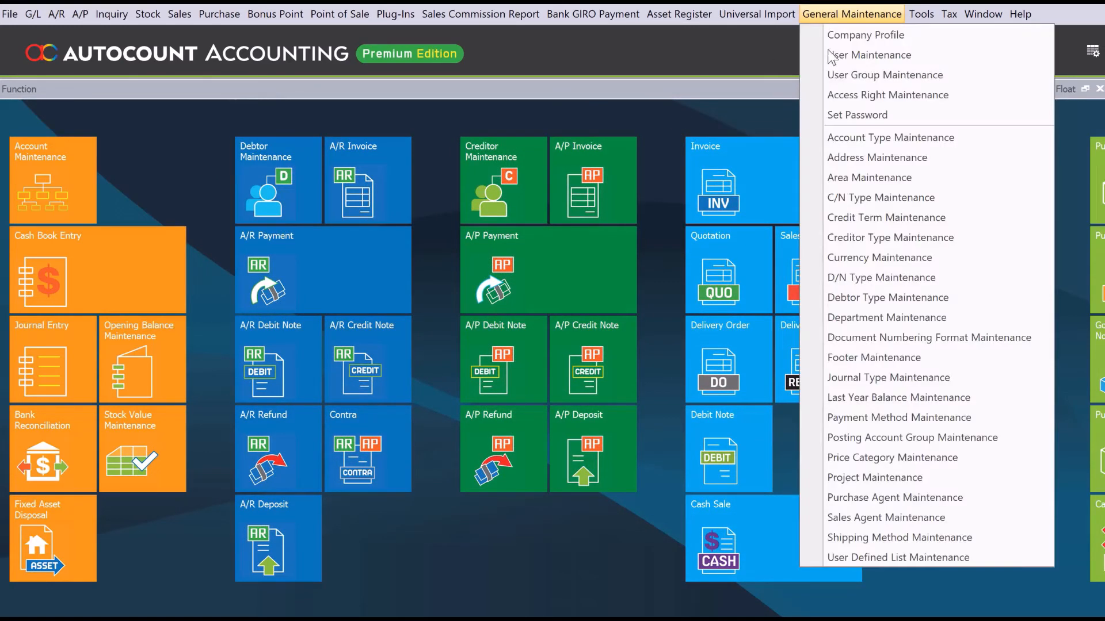
click(858, 115)
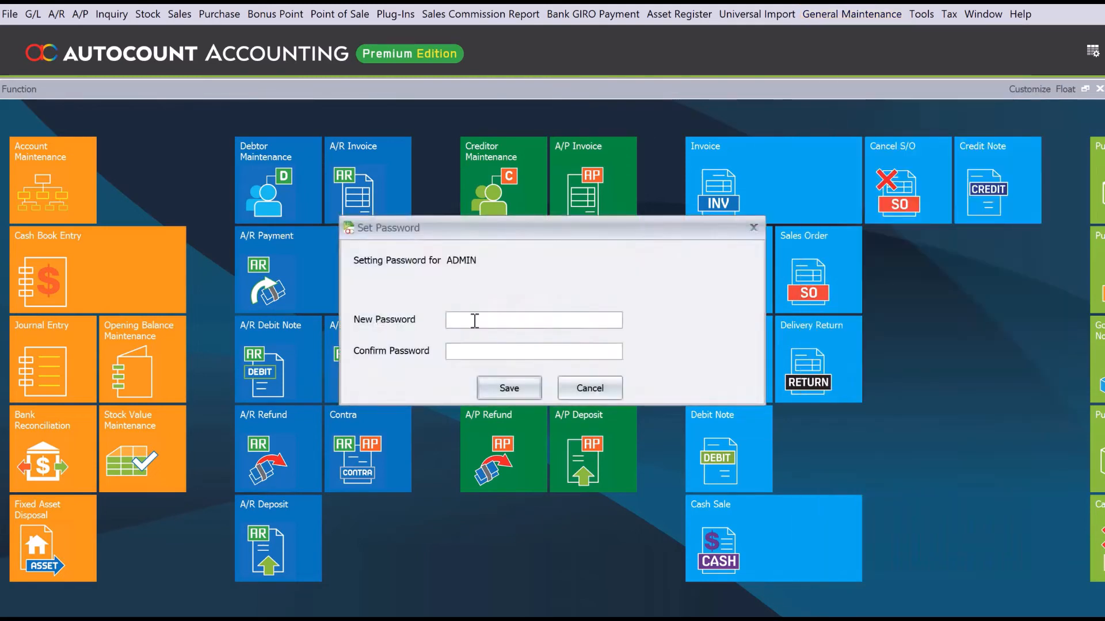
text(*)
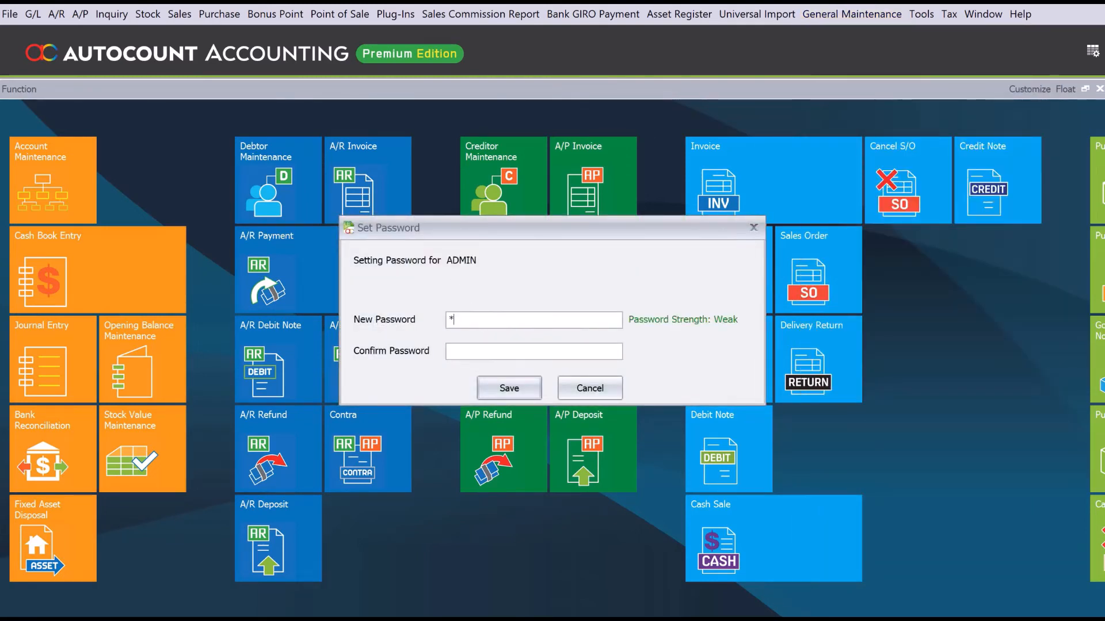
text(**)
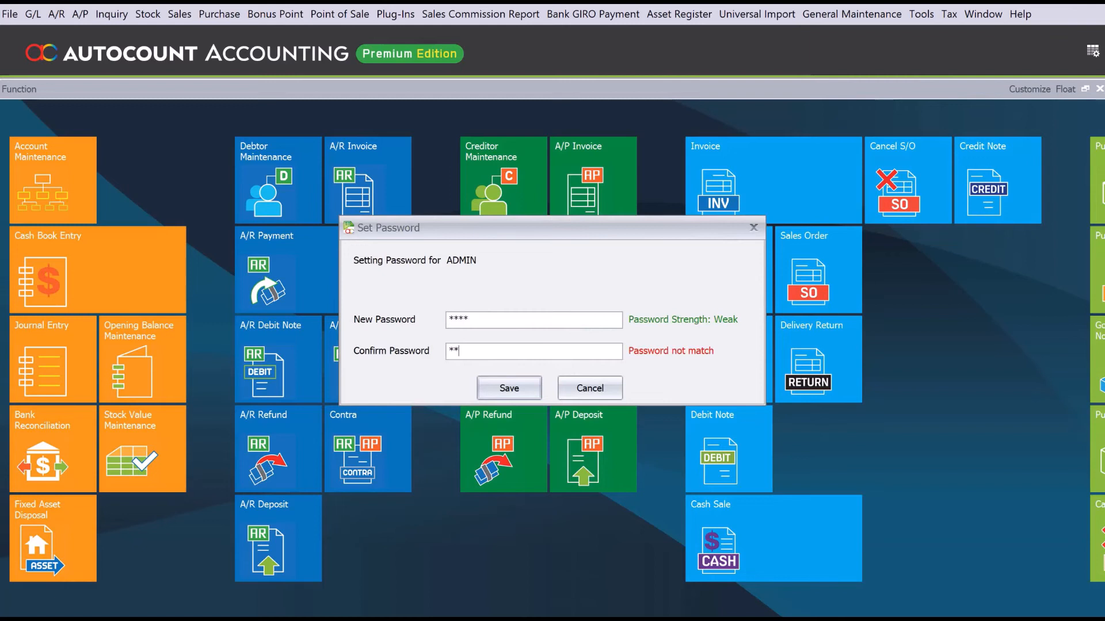